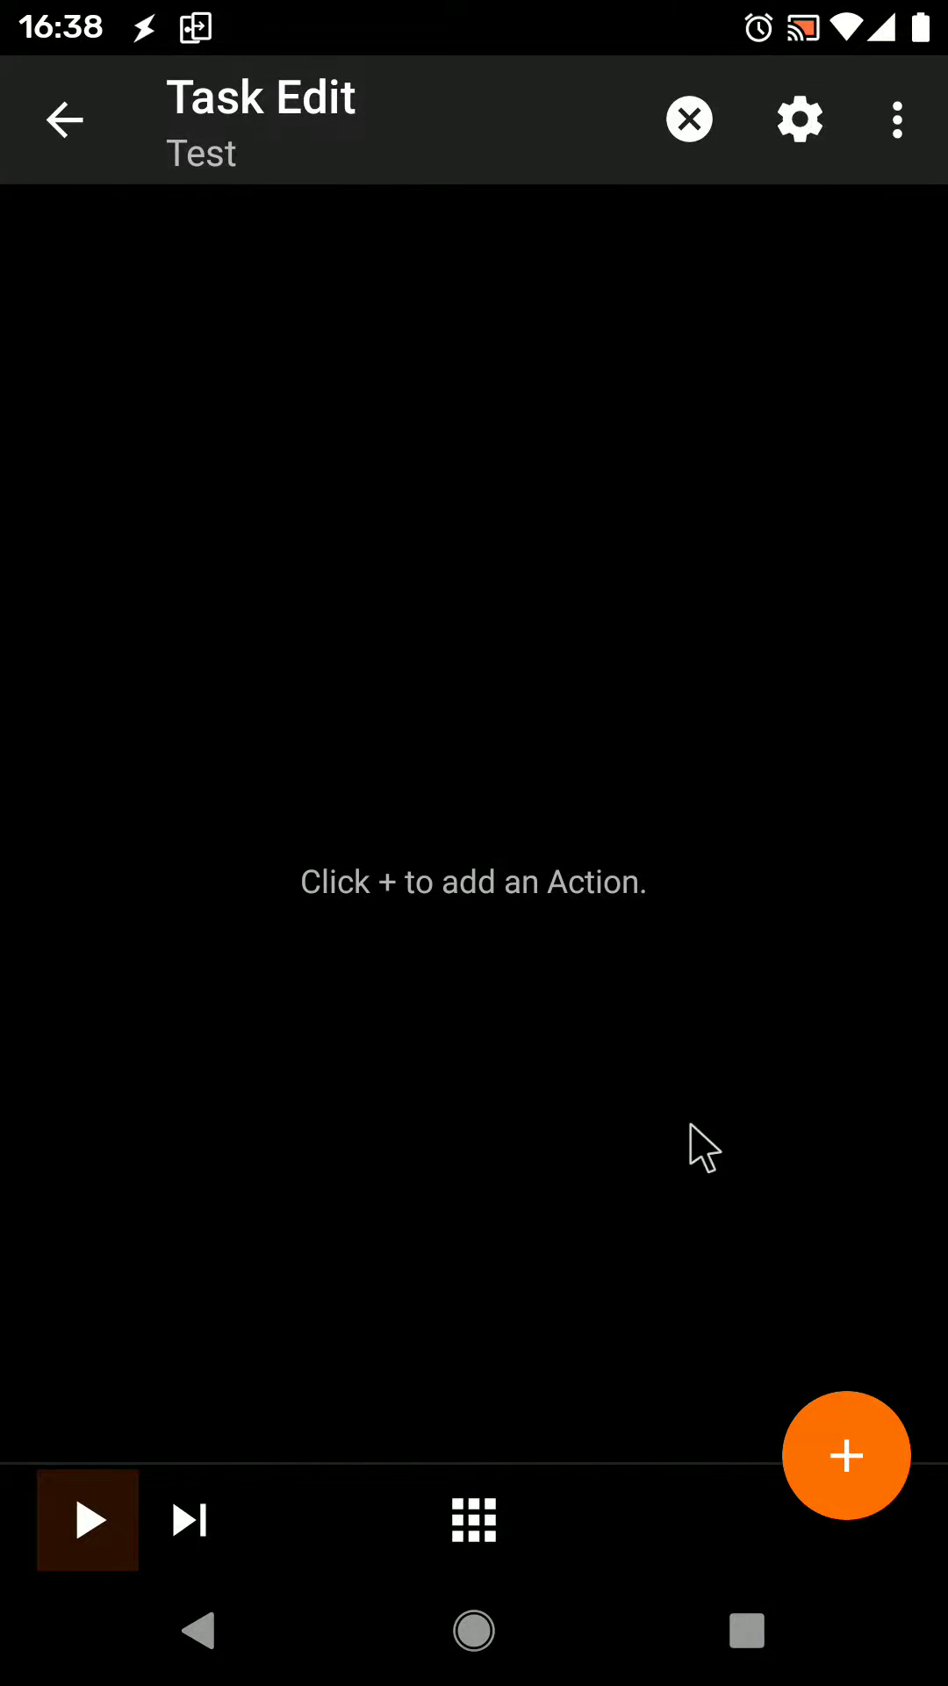
Step: Add an ADB Wifi action to the Test task by filtering the action list for 'adb'
click(845, 1454)
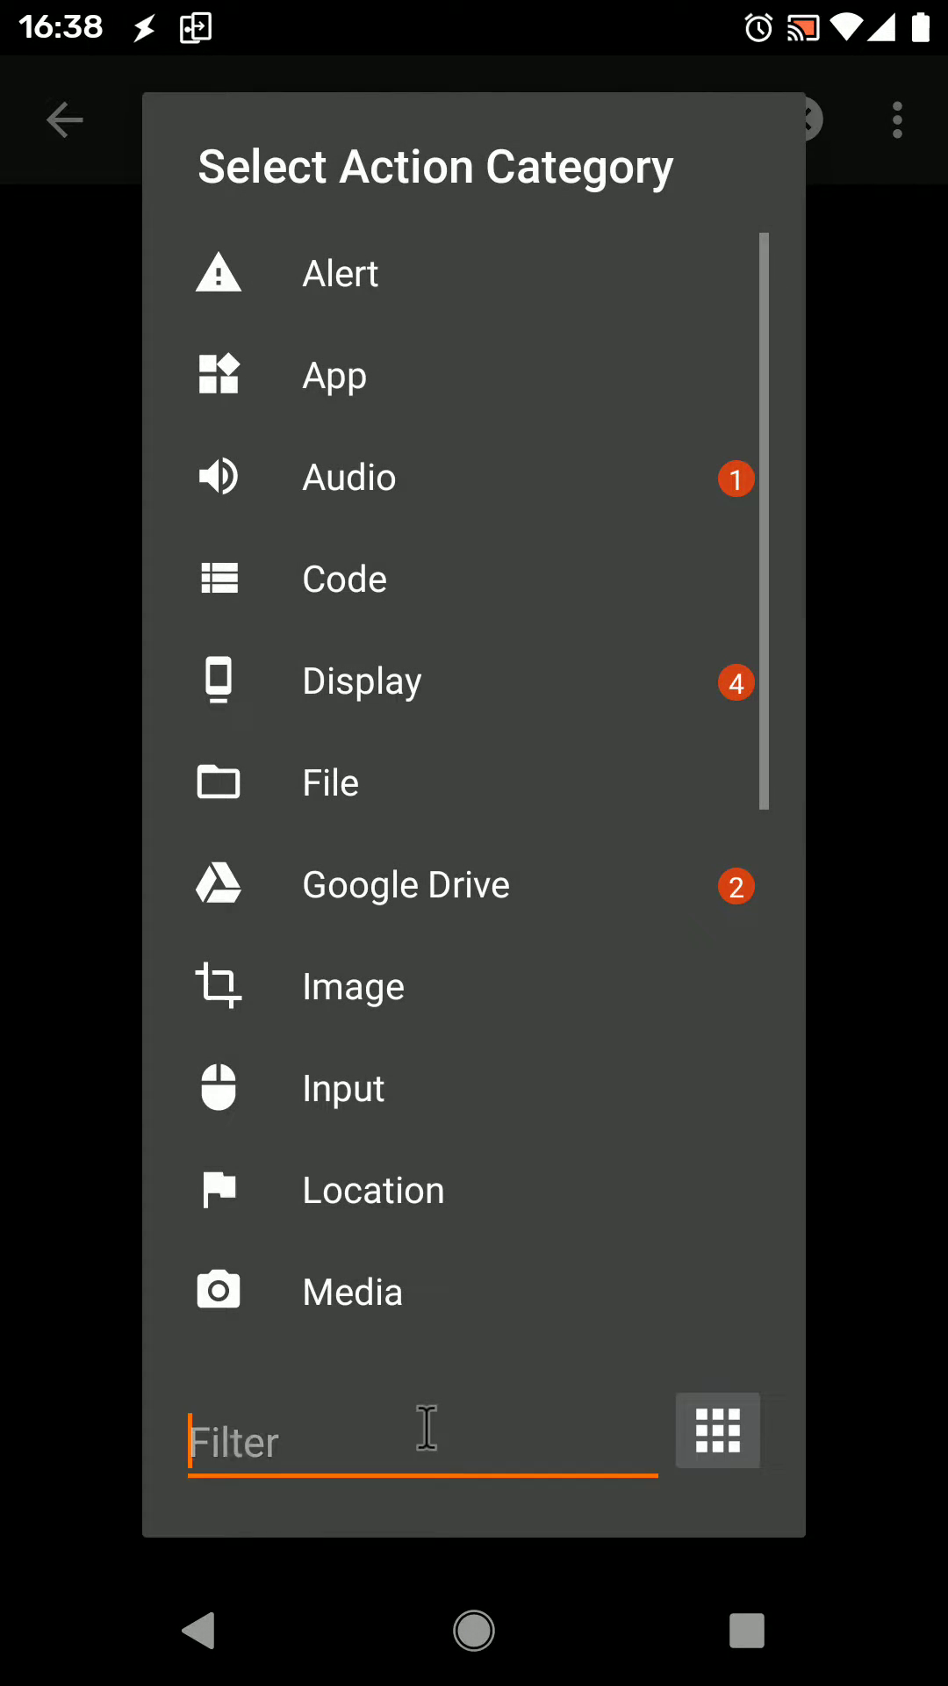
text(adb)
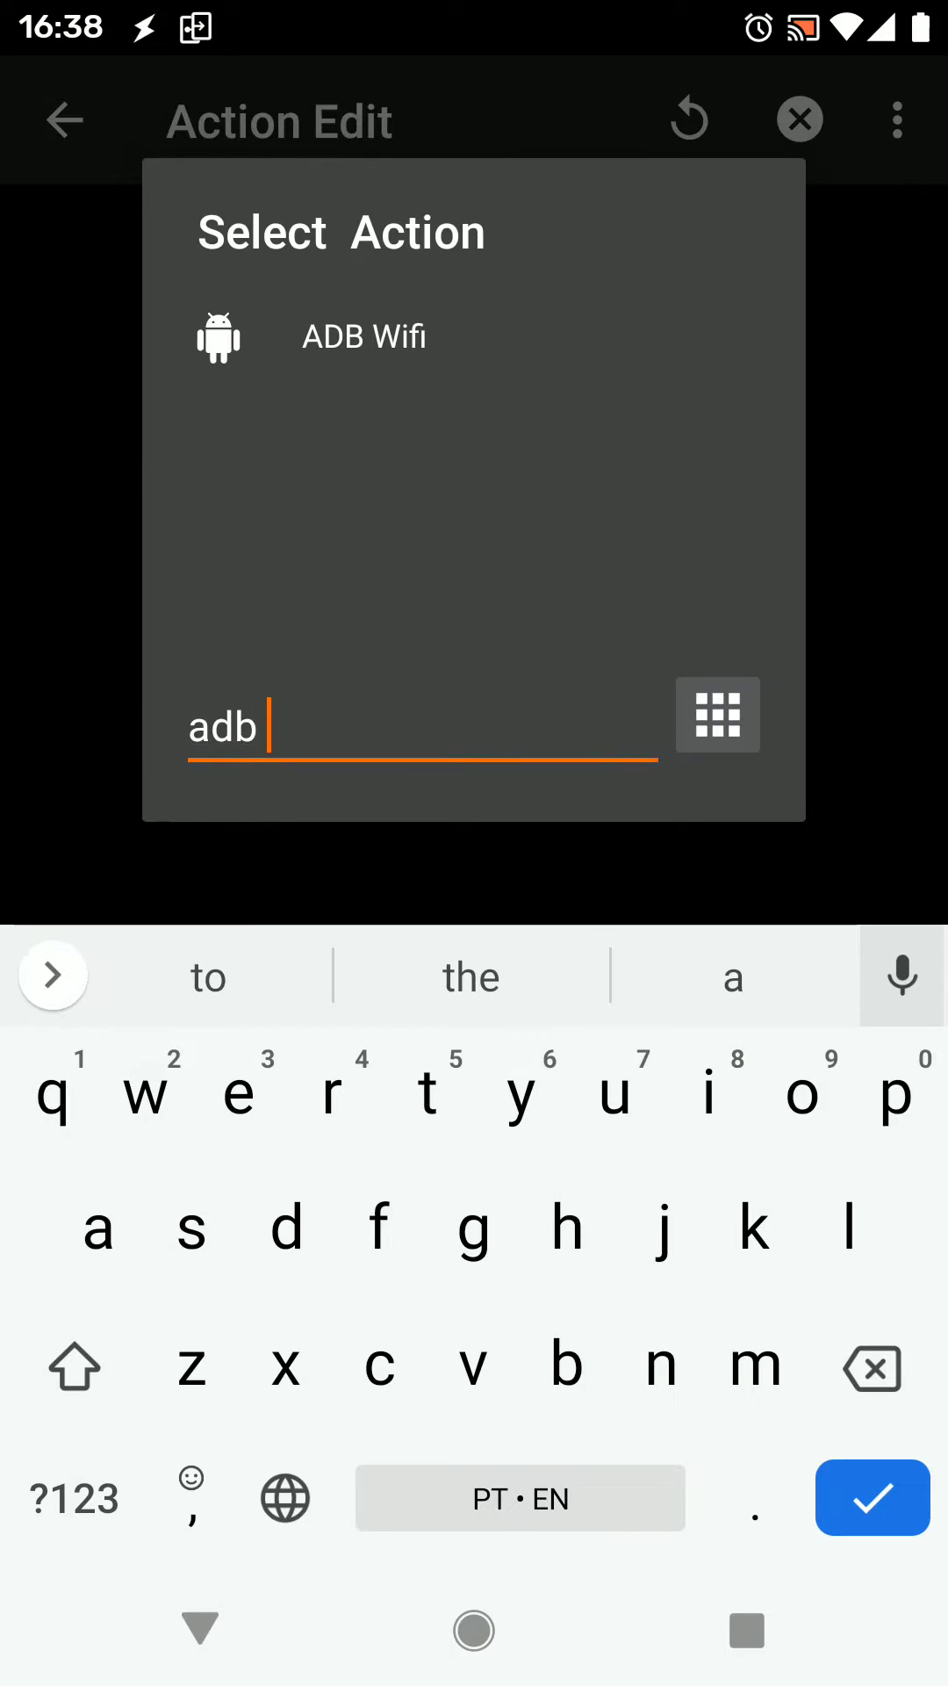
click(363, 338)
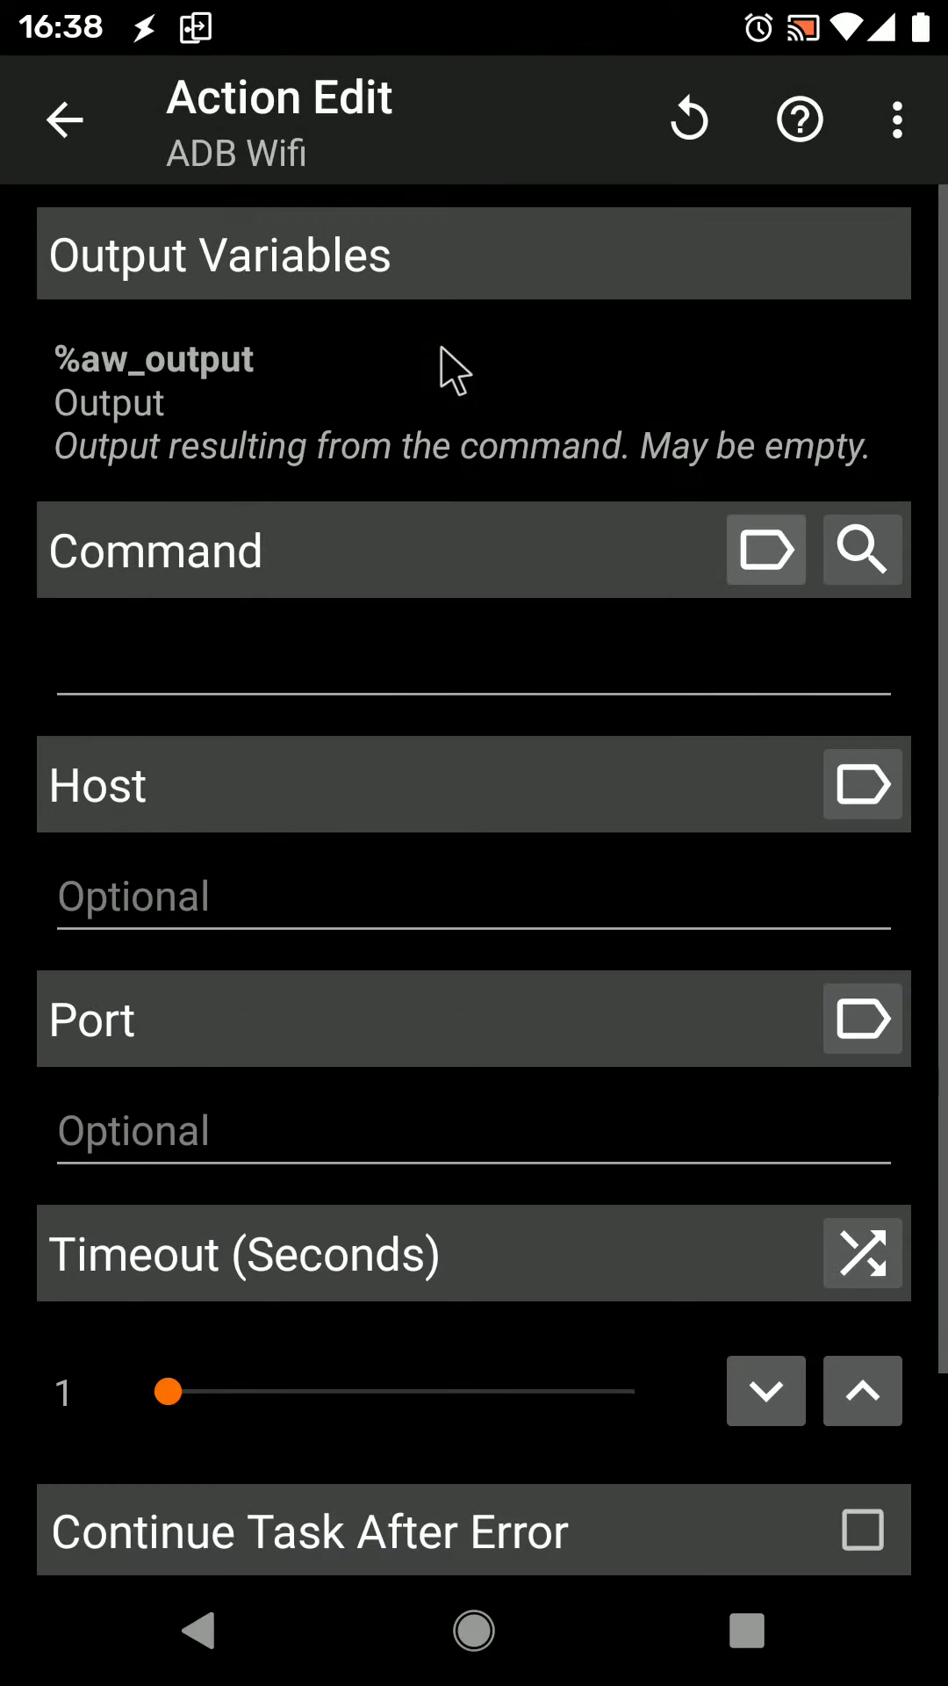
mouse_move(849, 592)
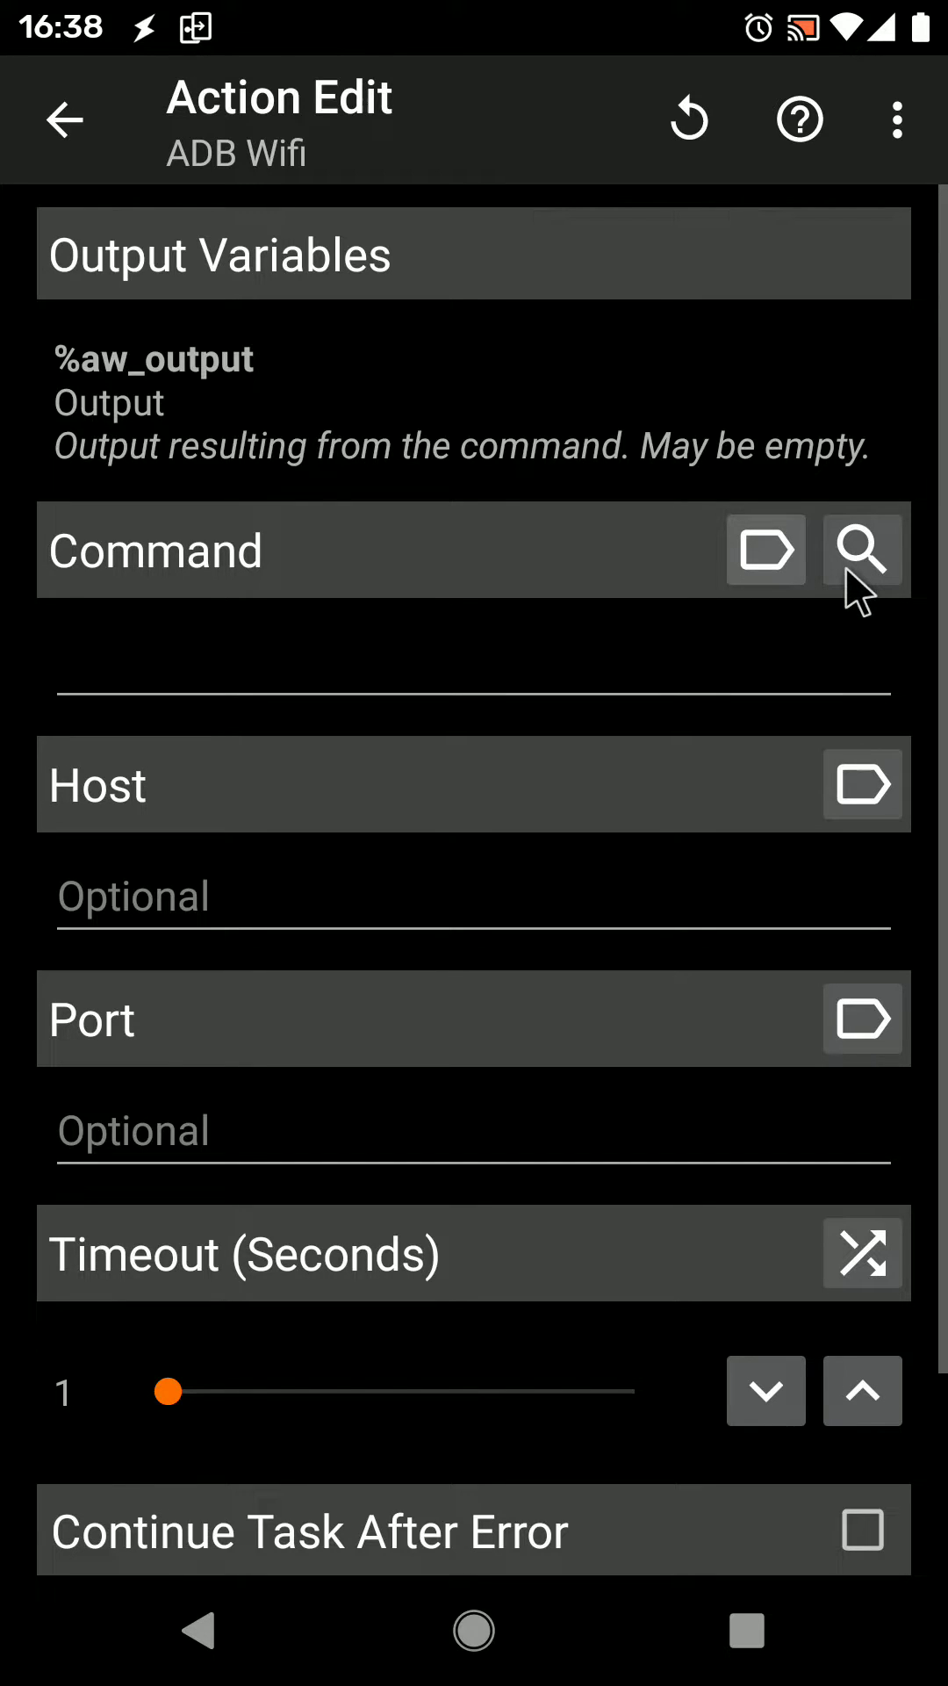
Step: Browse the command's built-in Overlays list down to the theme.color entries
click(861, 549)
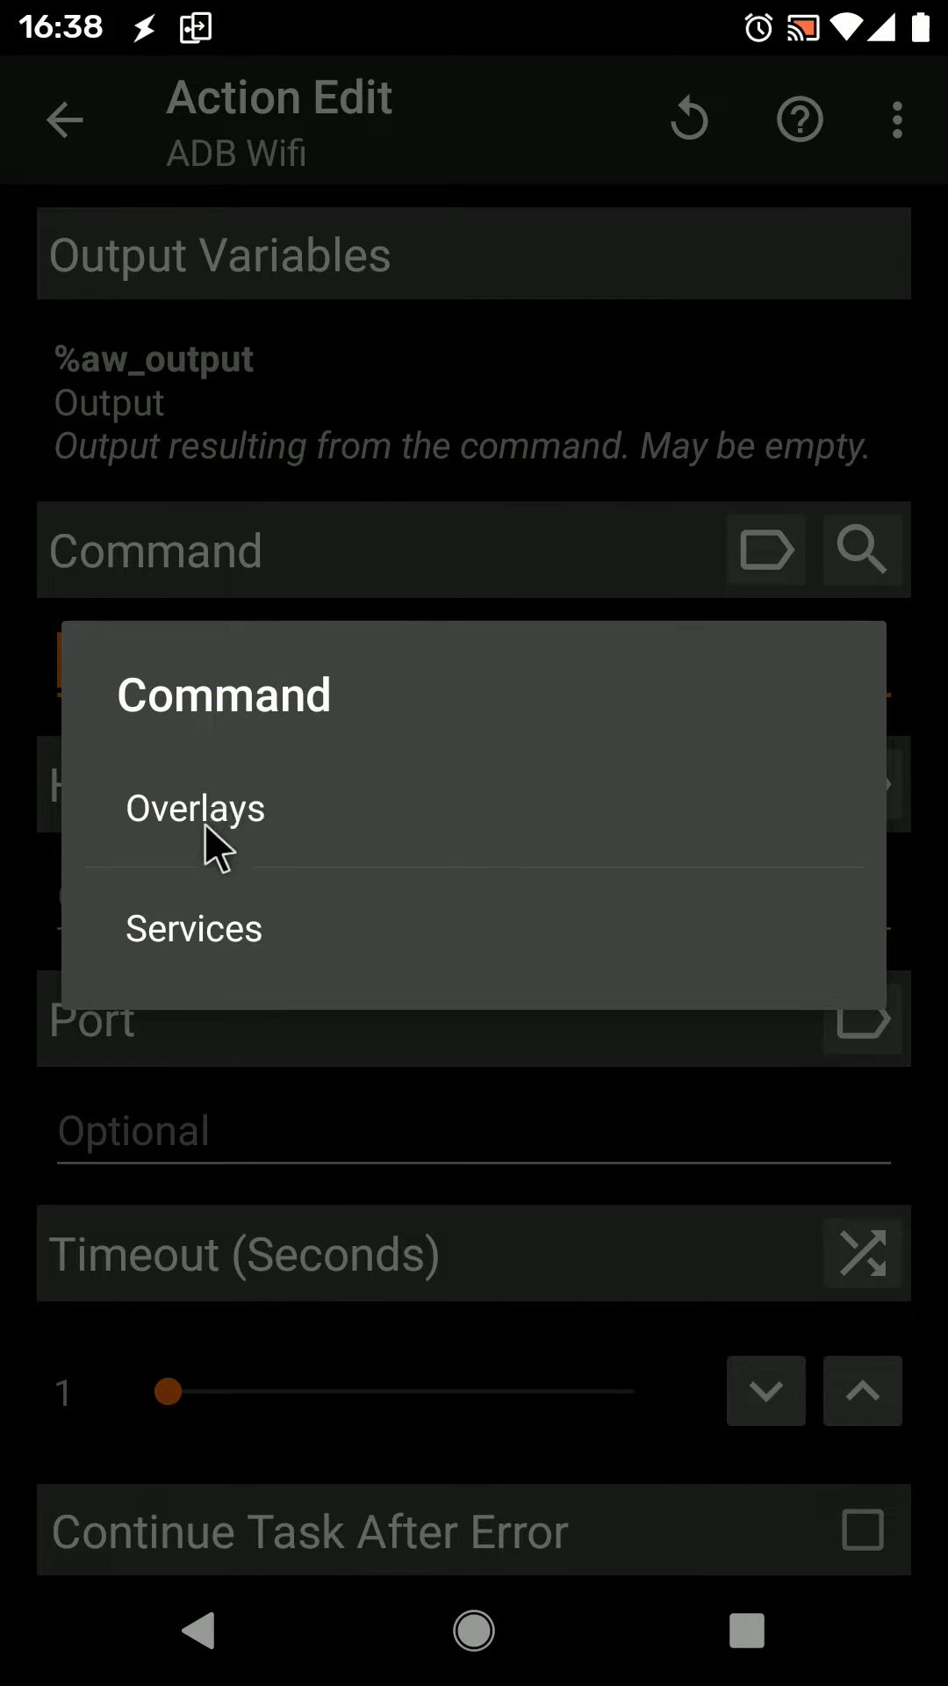
click(193, 927)
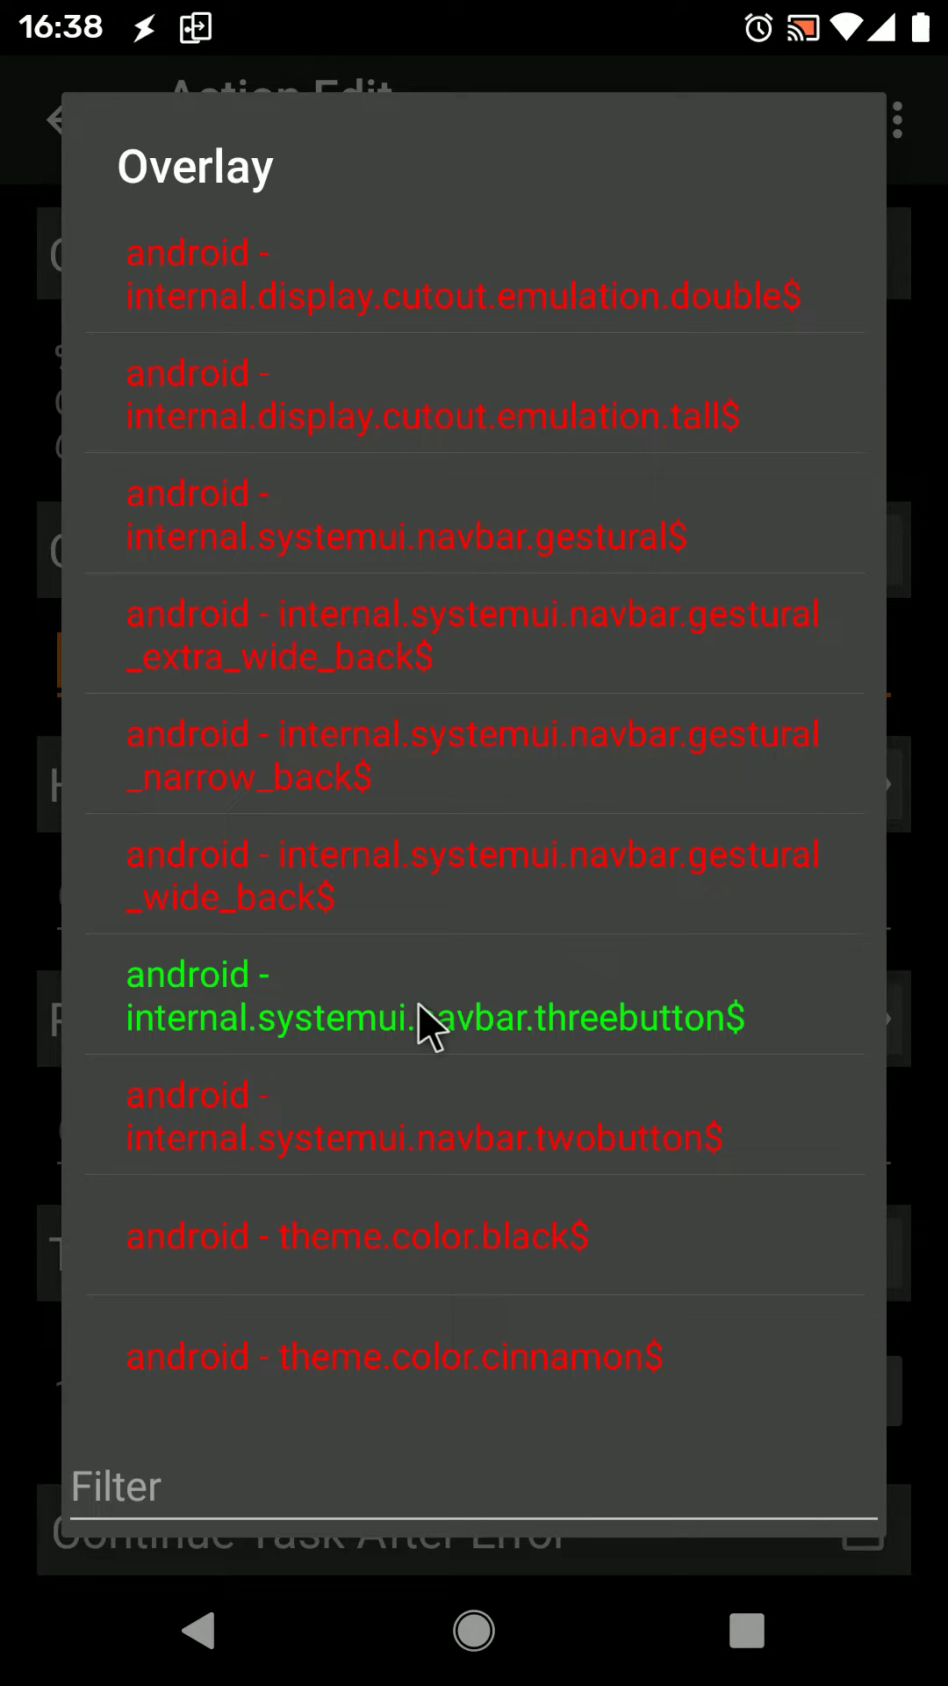
scroll(down, 3)
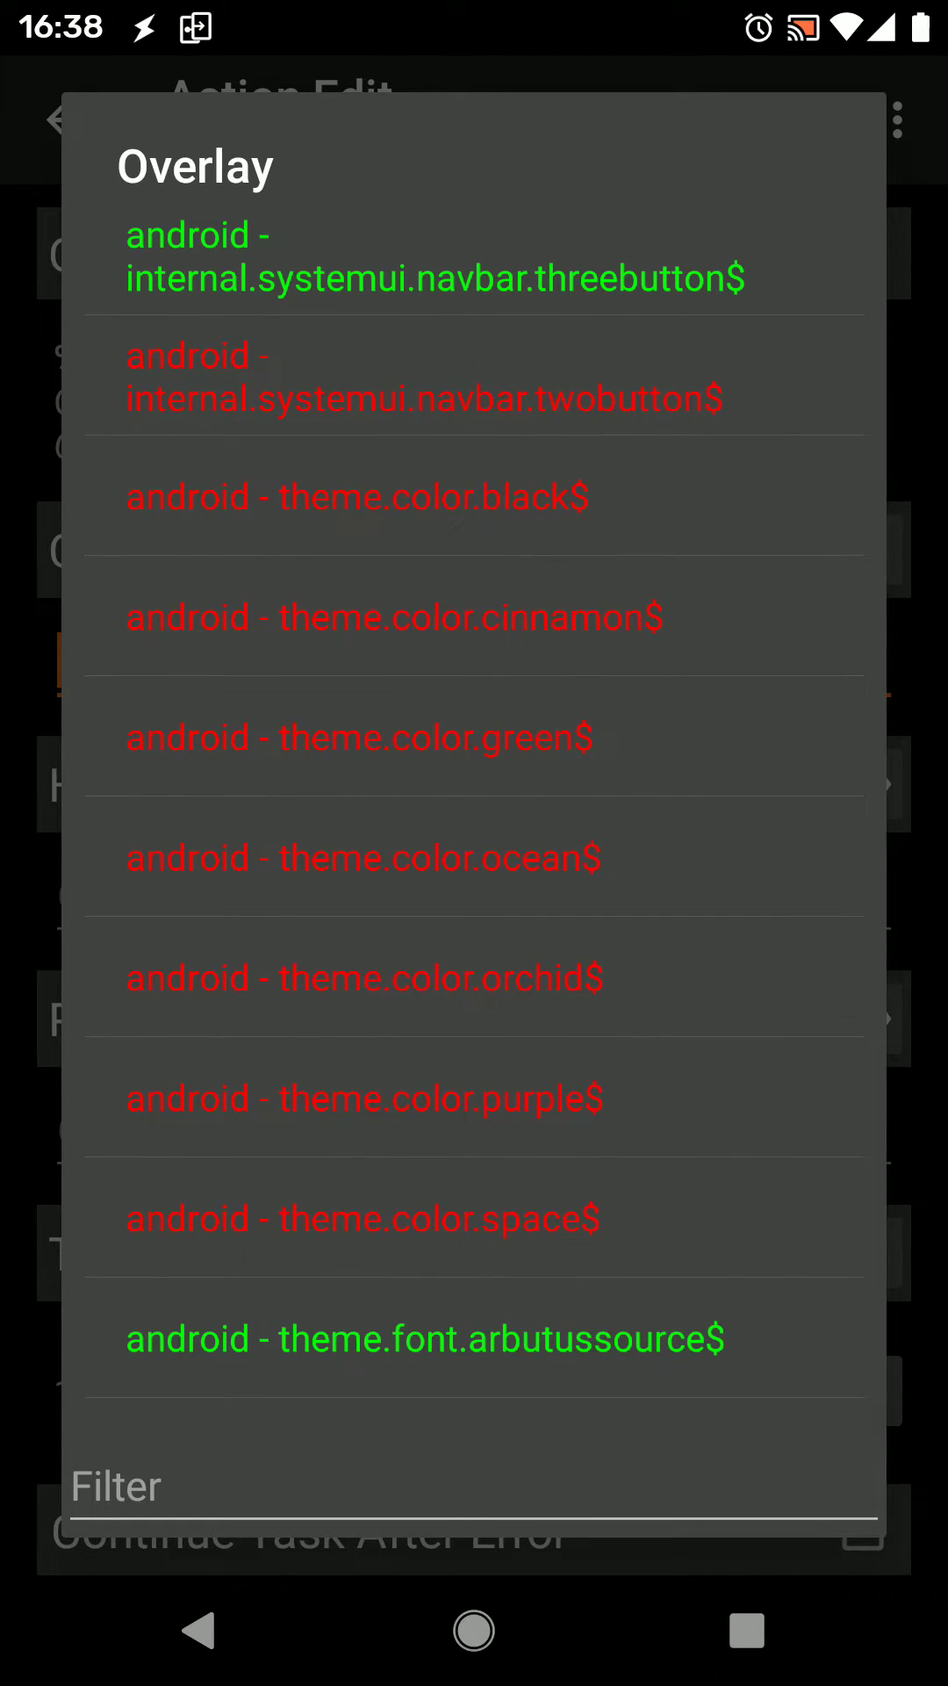
scroll(down, 3)
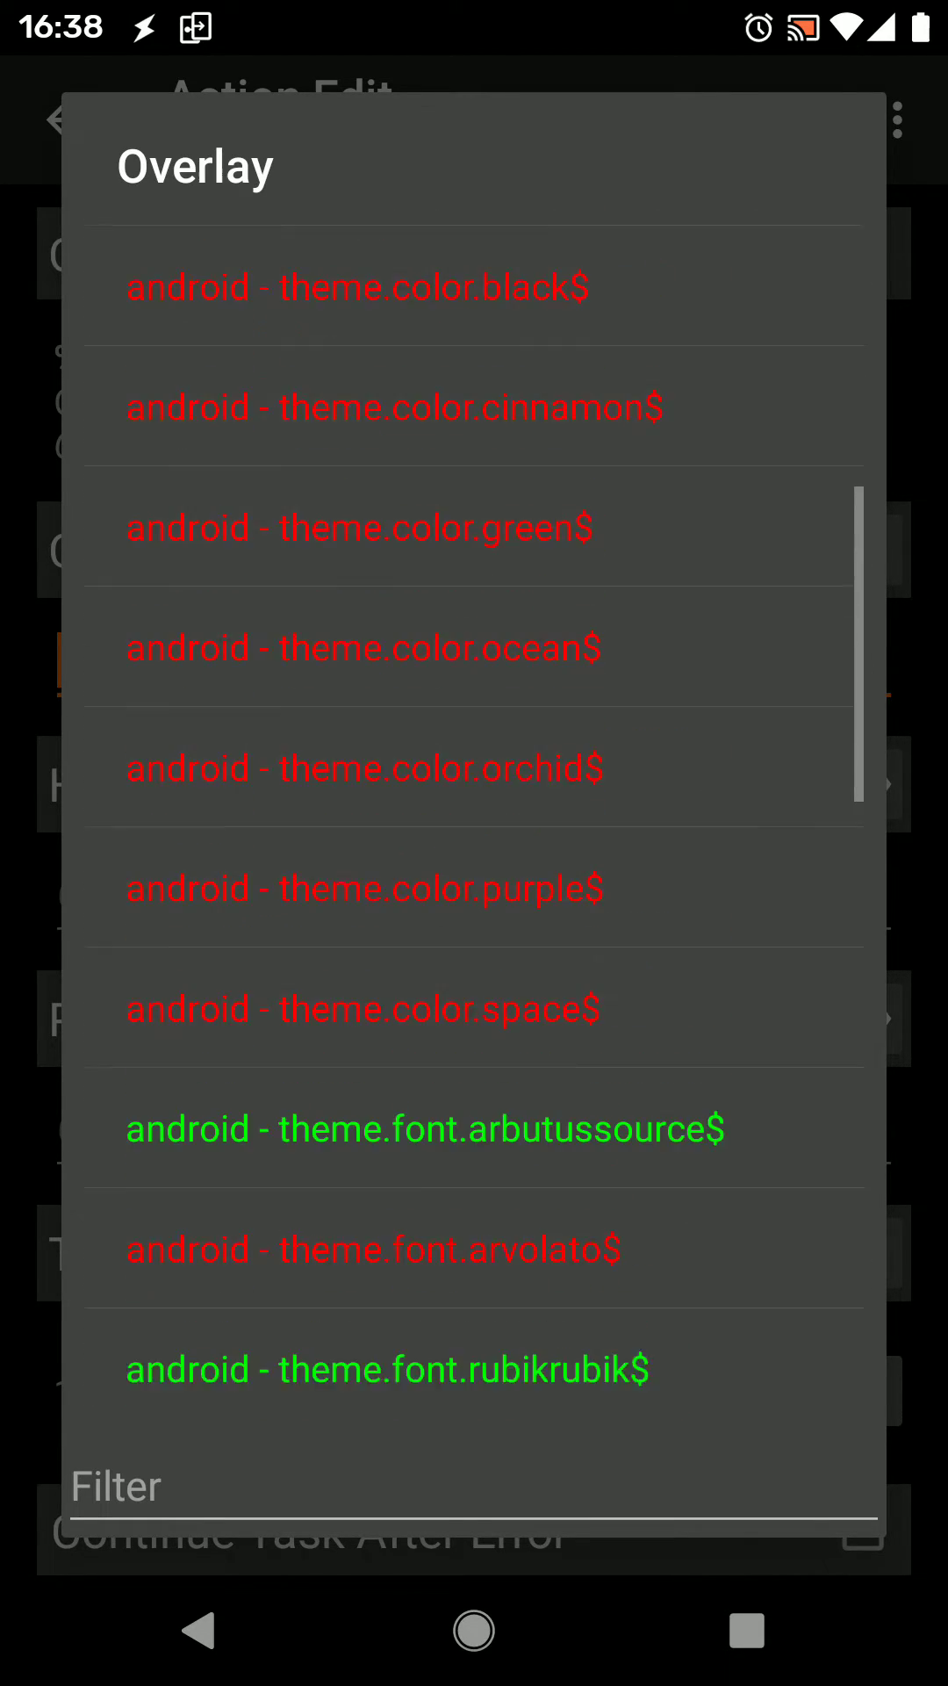
scroll(down, 3)
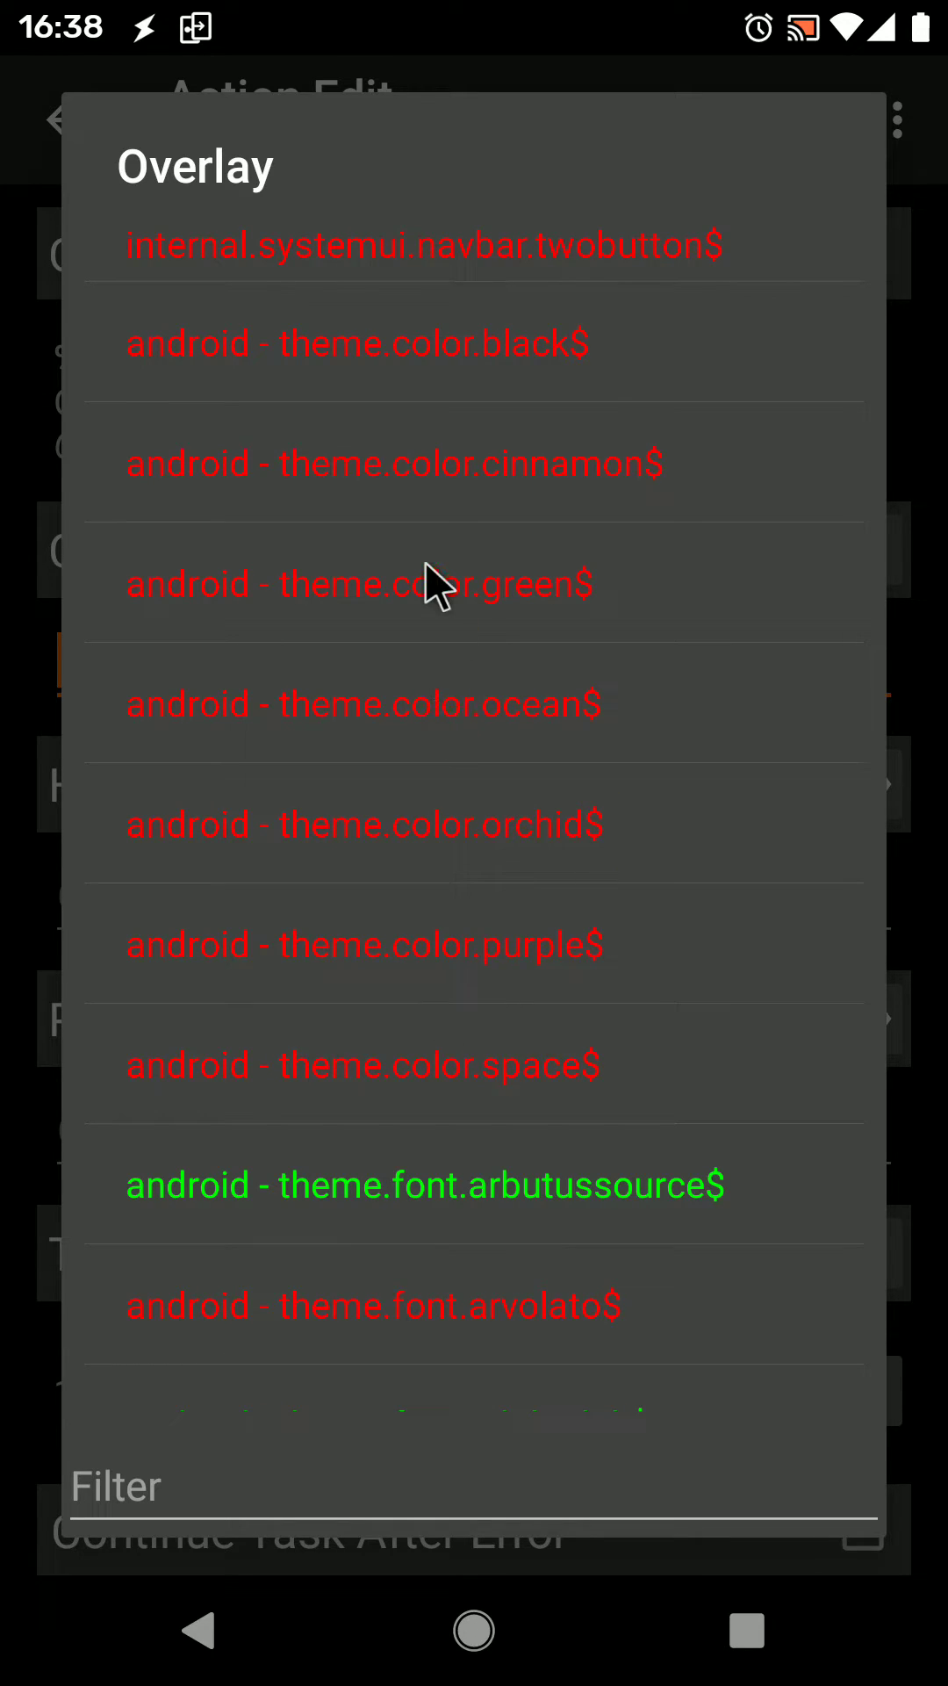
mouse_move(355, 1080)
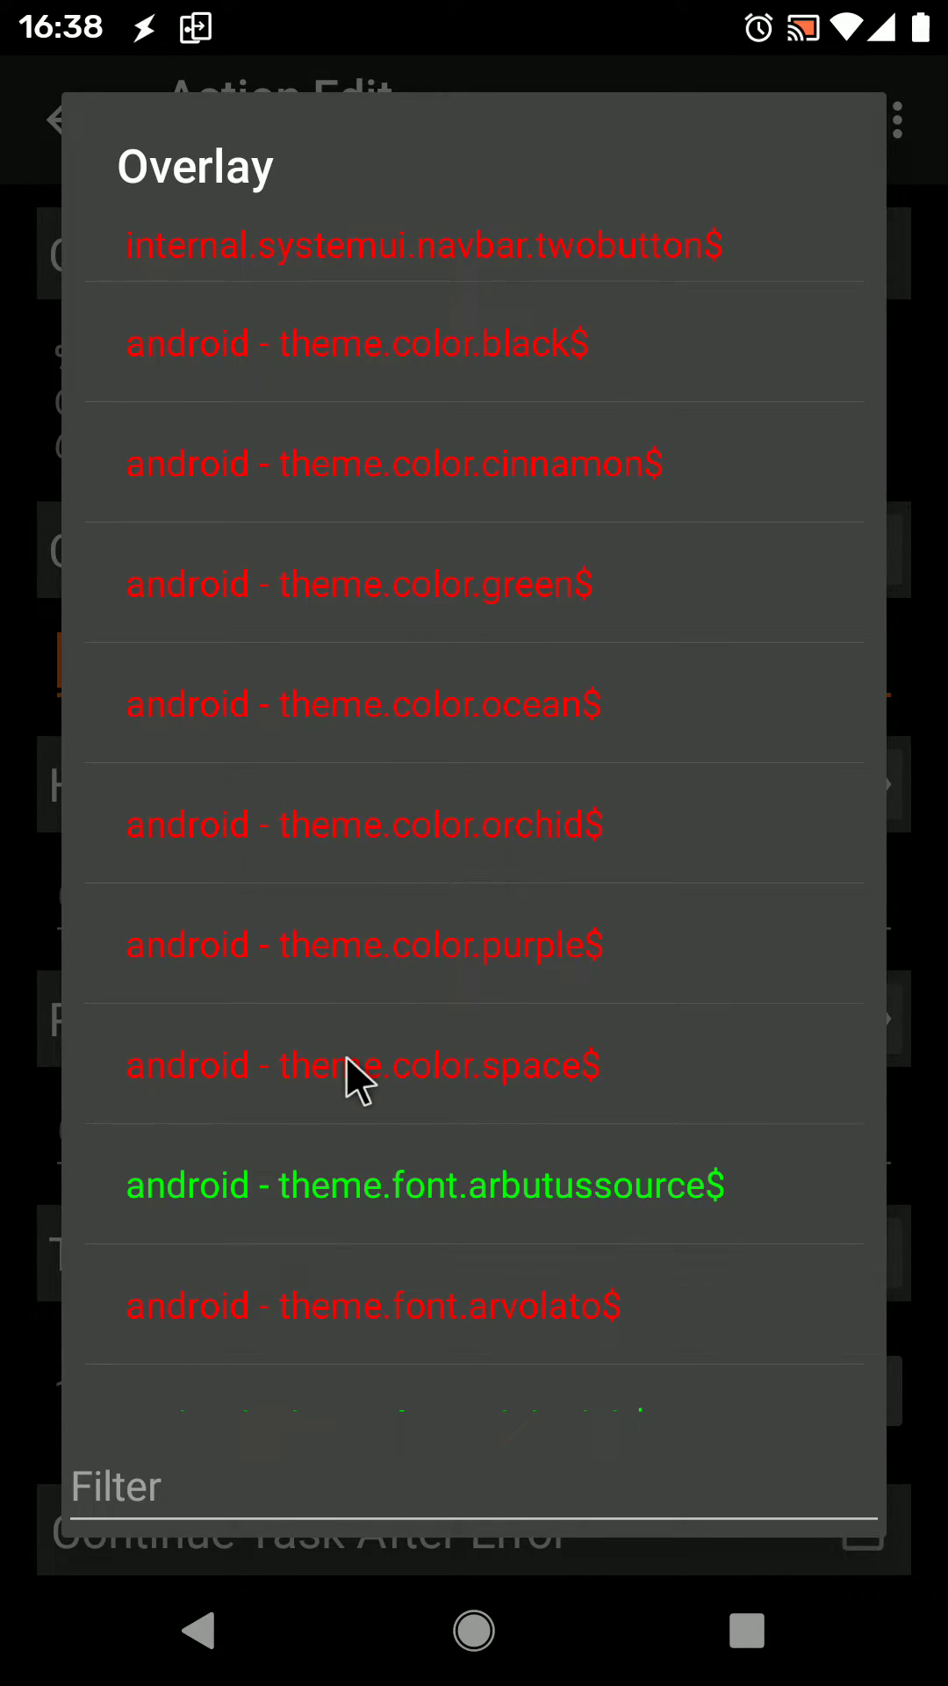
mouse_move(462, 699)
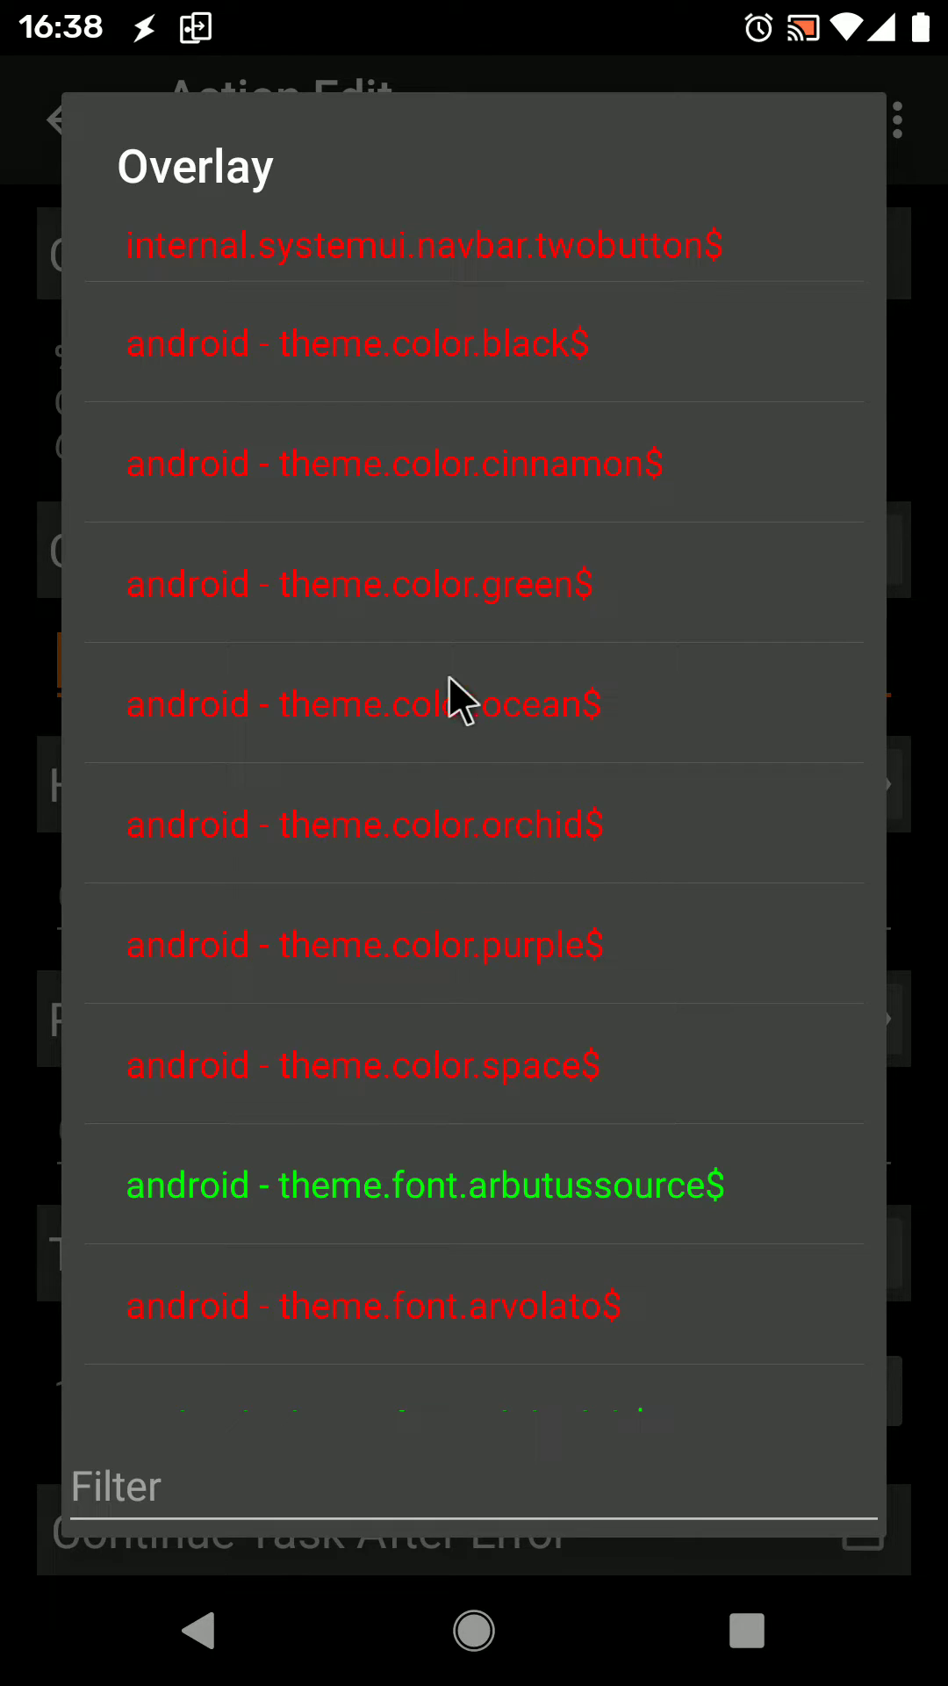
Step: Make the command 'overlay enable com.android.theme.color.green' and return to the task
click(362, 583)
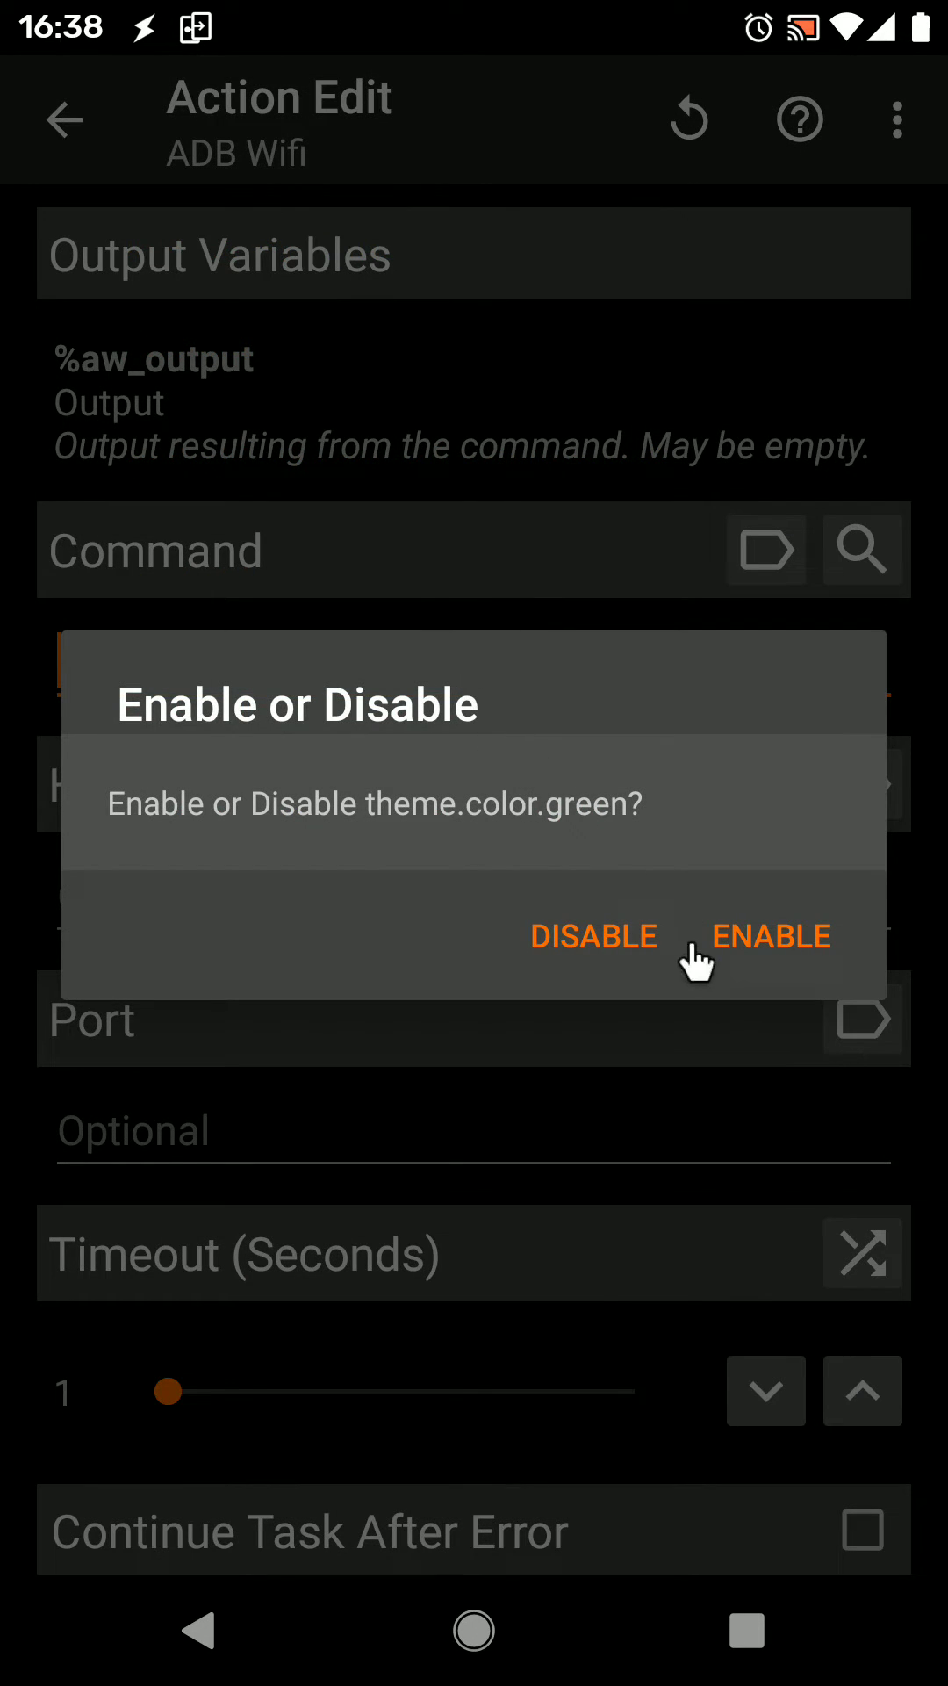
click(769, 936)
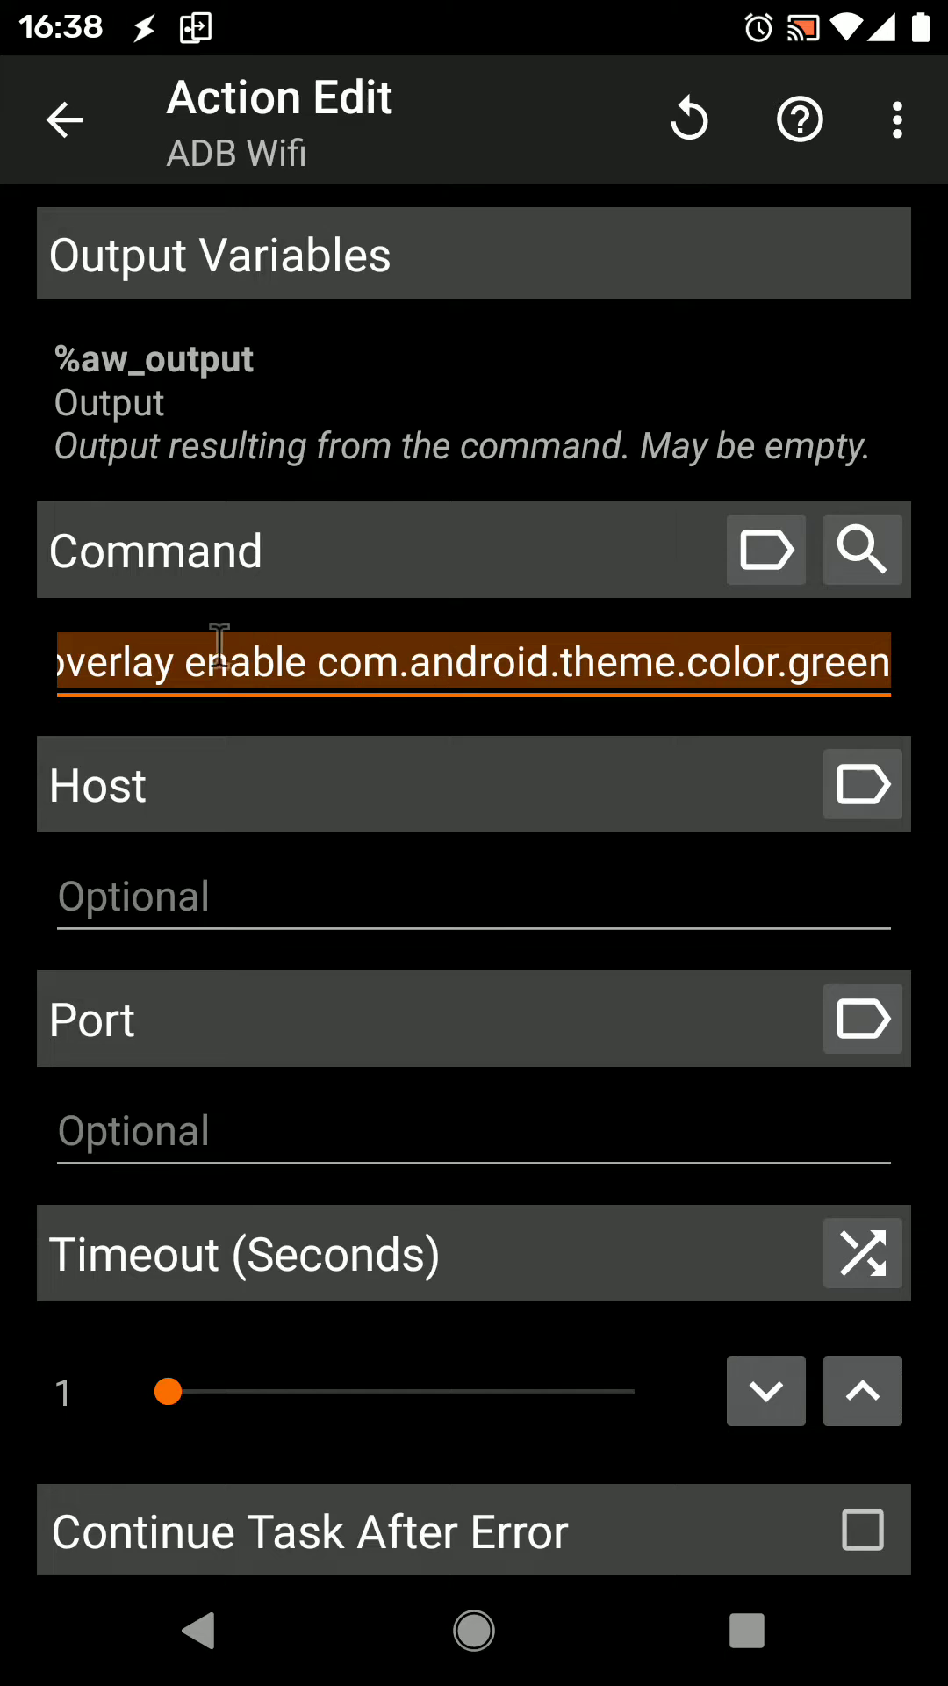
click(64, 120)
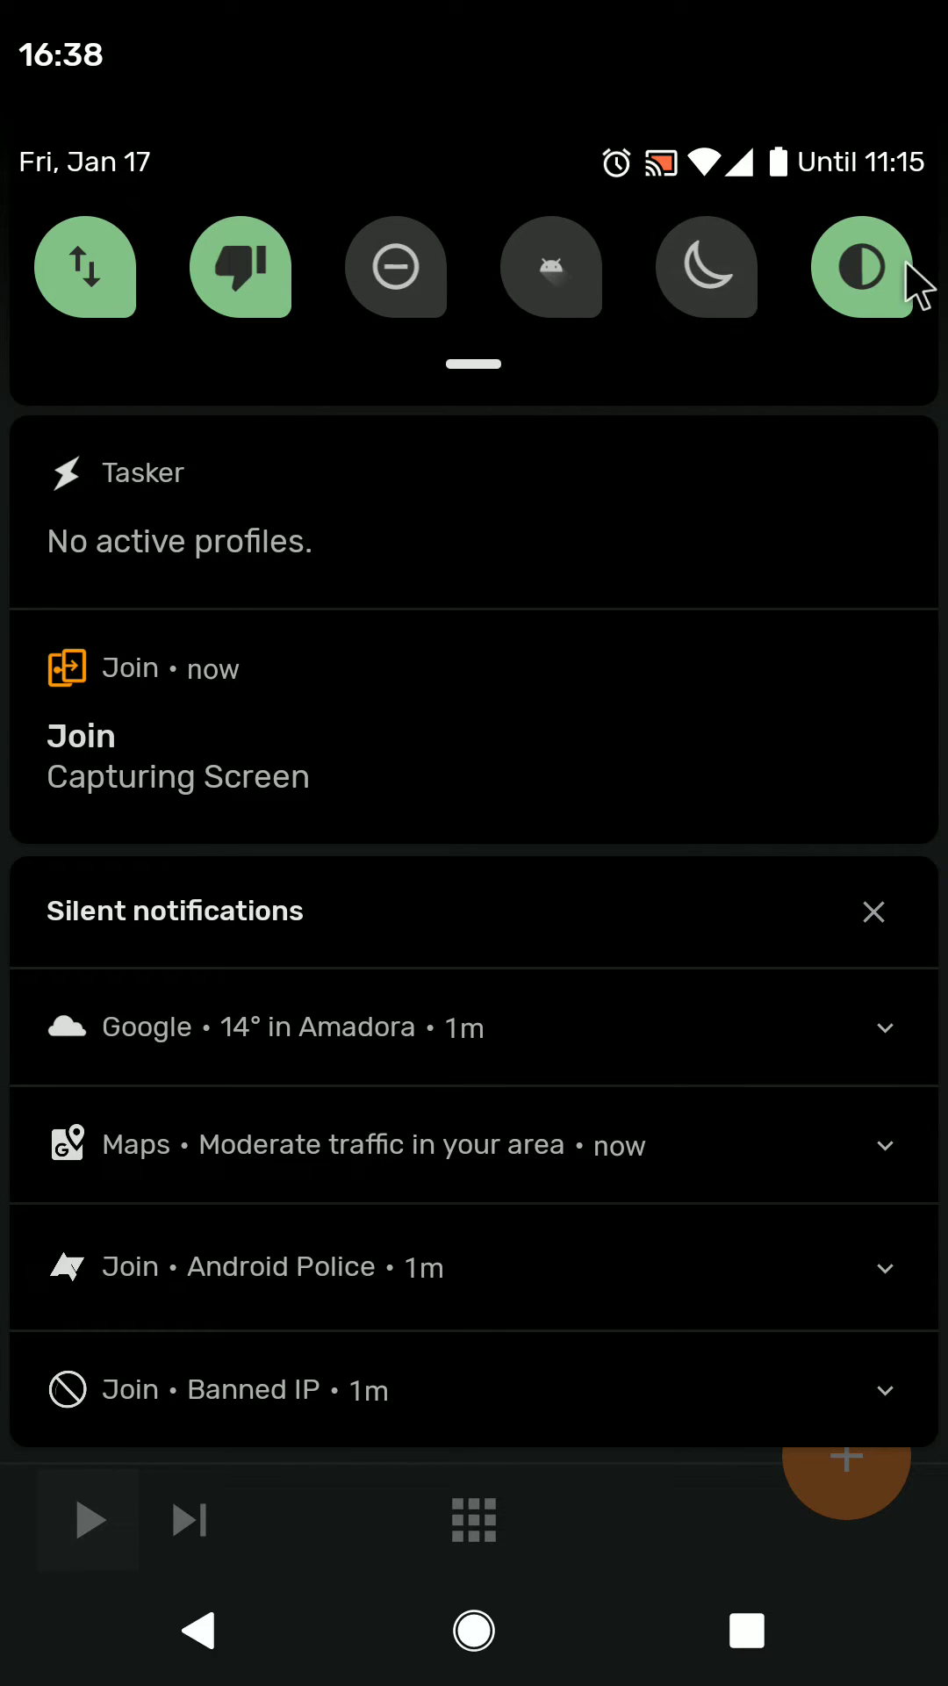
mouse_move(620, 549)
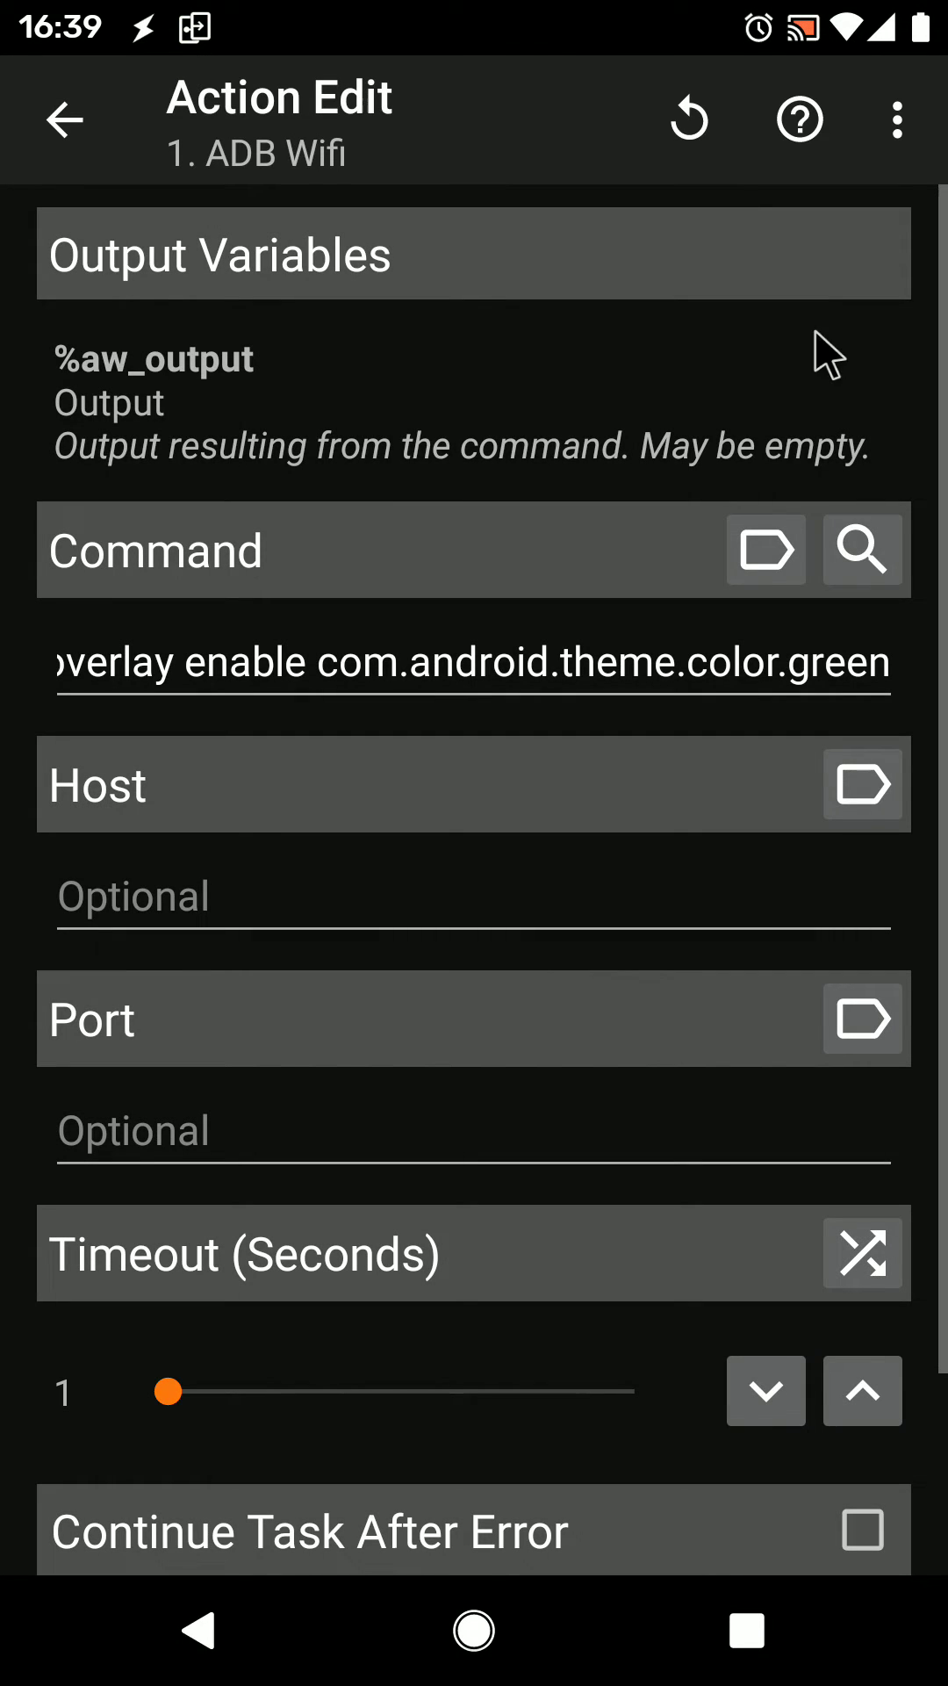
Step: Reopen the command's Overlays list and review which overlays show enabled or disabled
click(860, 550)
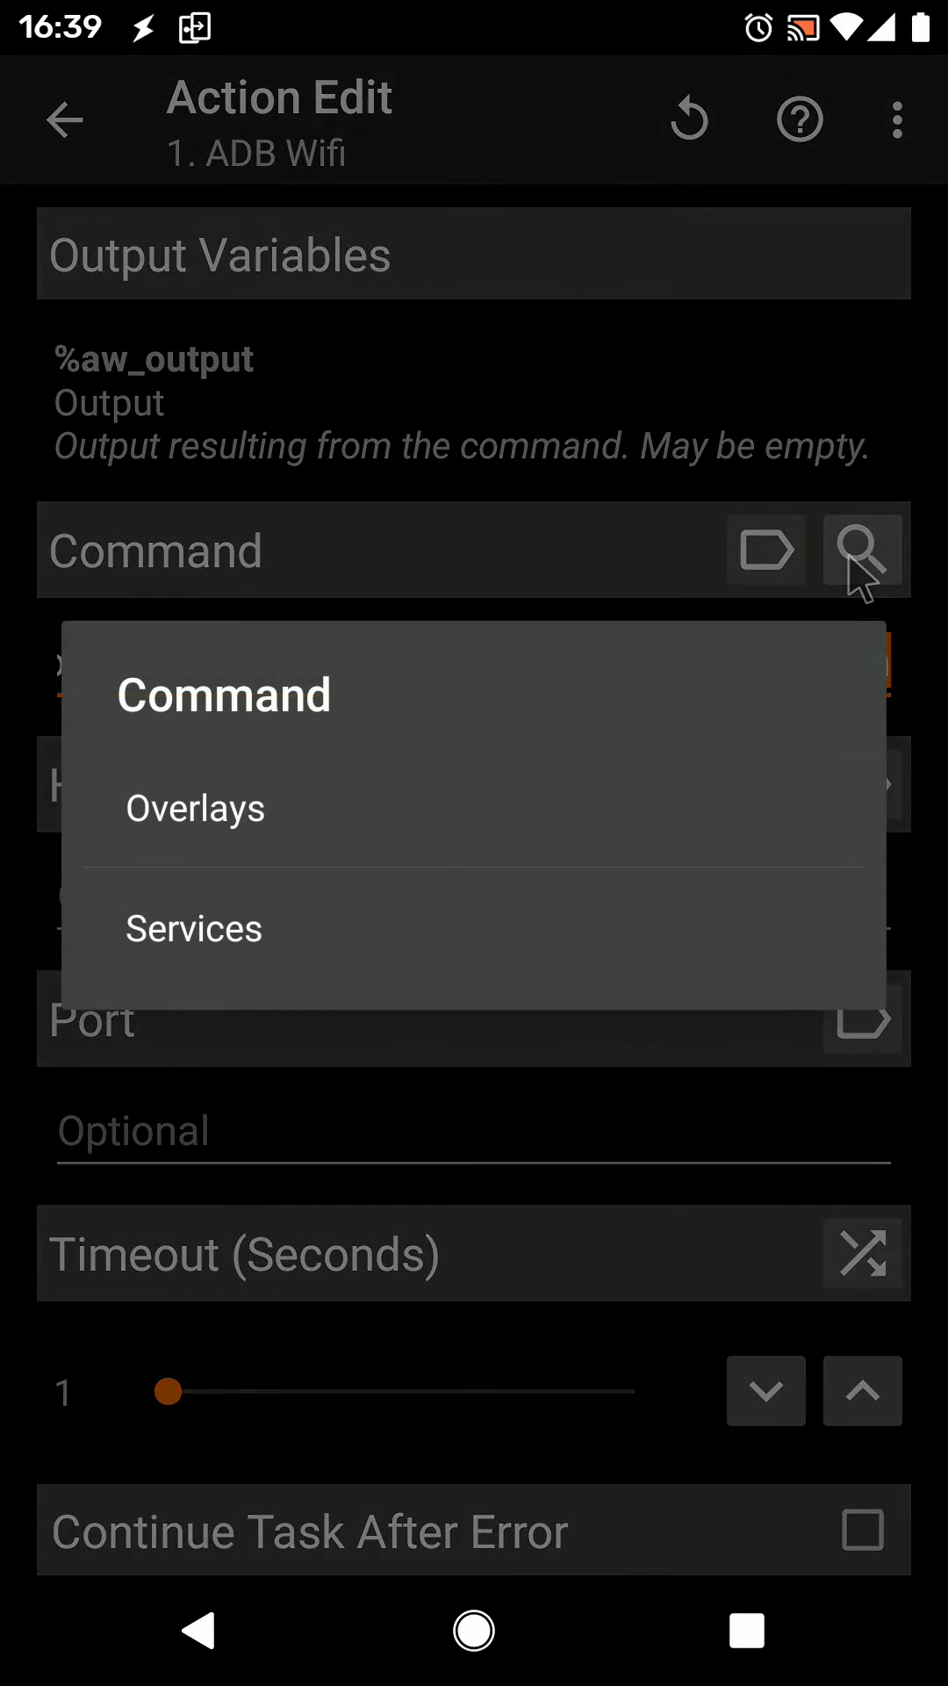
click(195, 808)
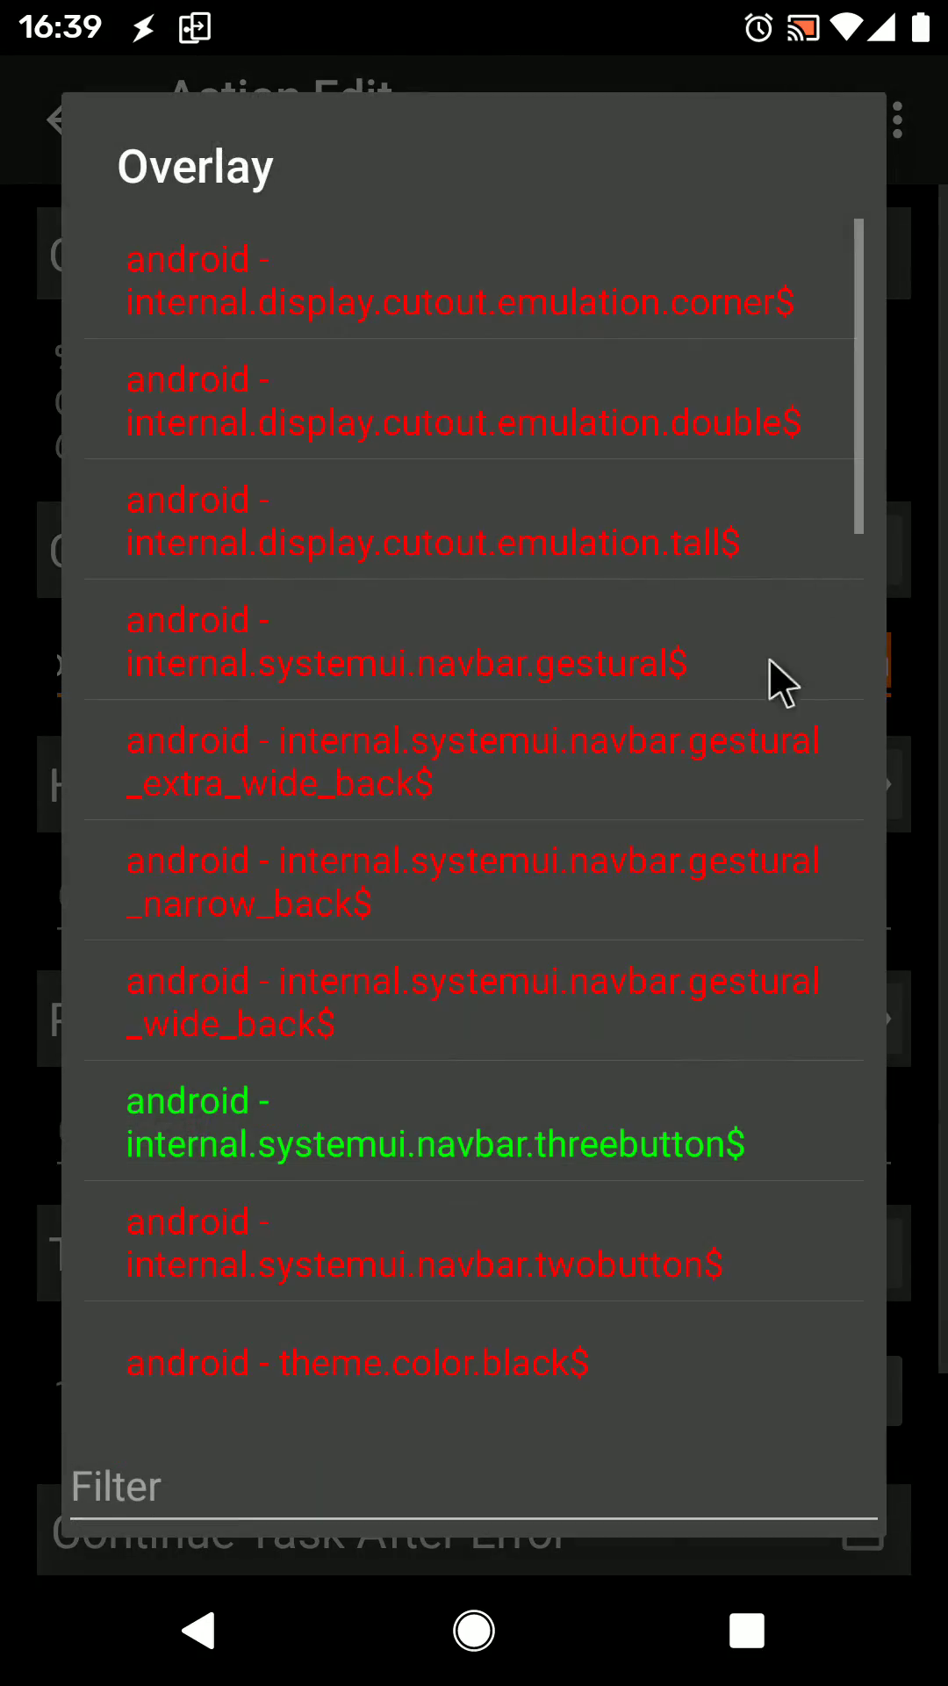
scroll(down, 3)
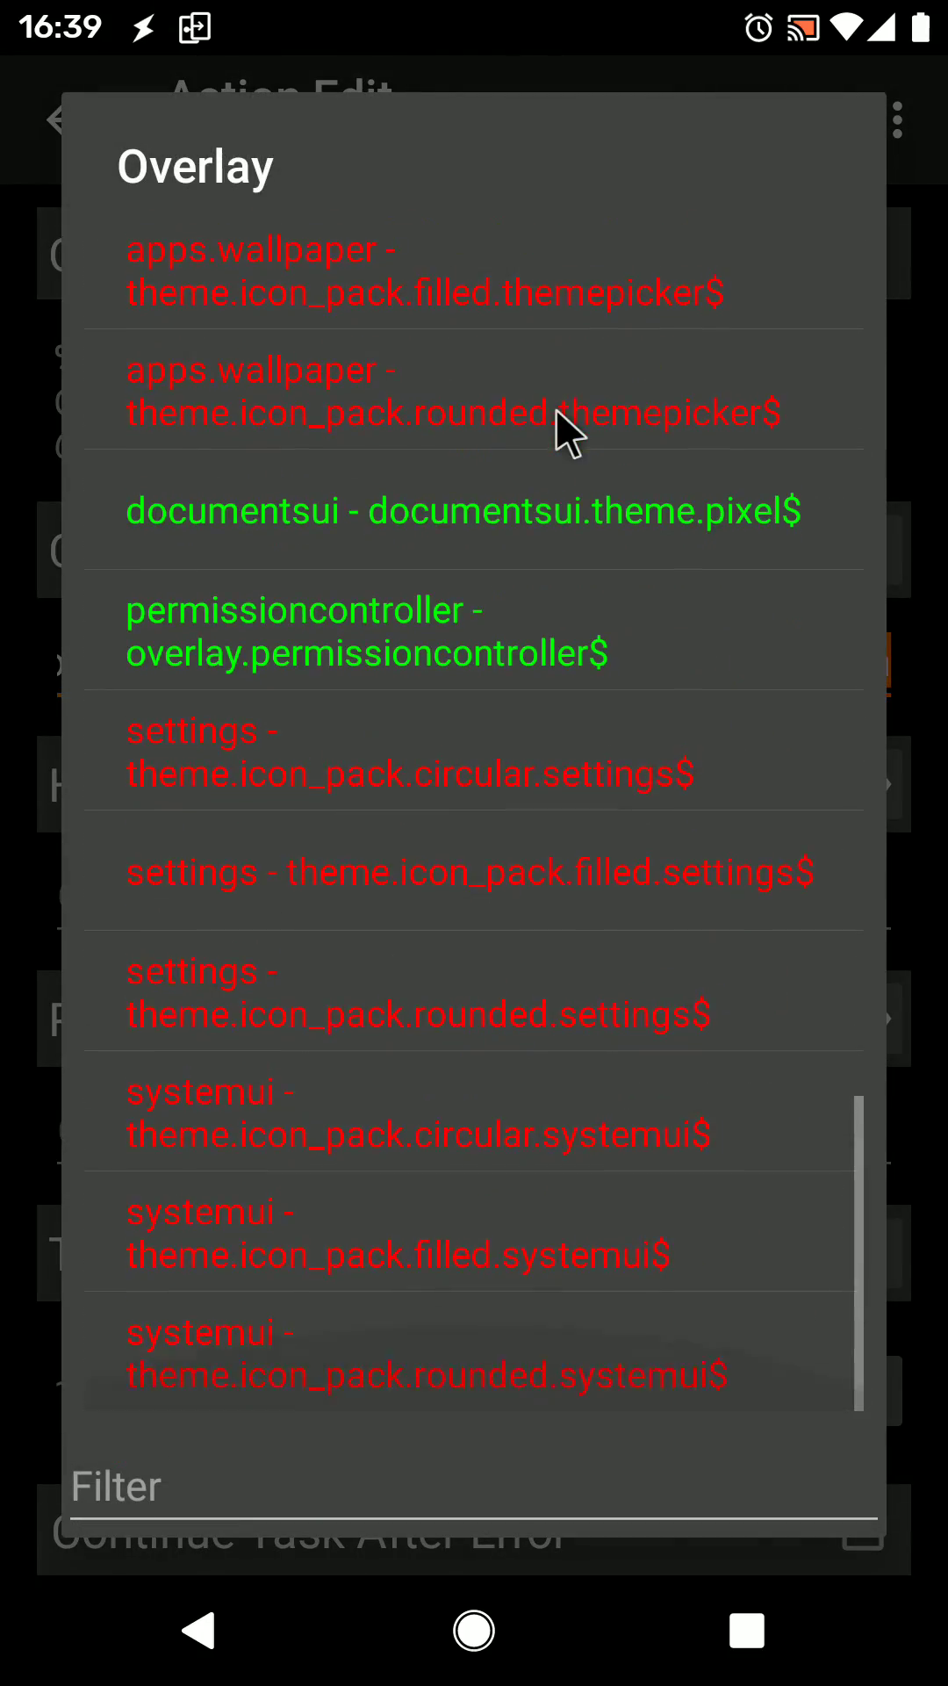
scroll(up, 3)
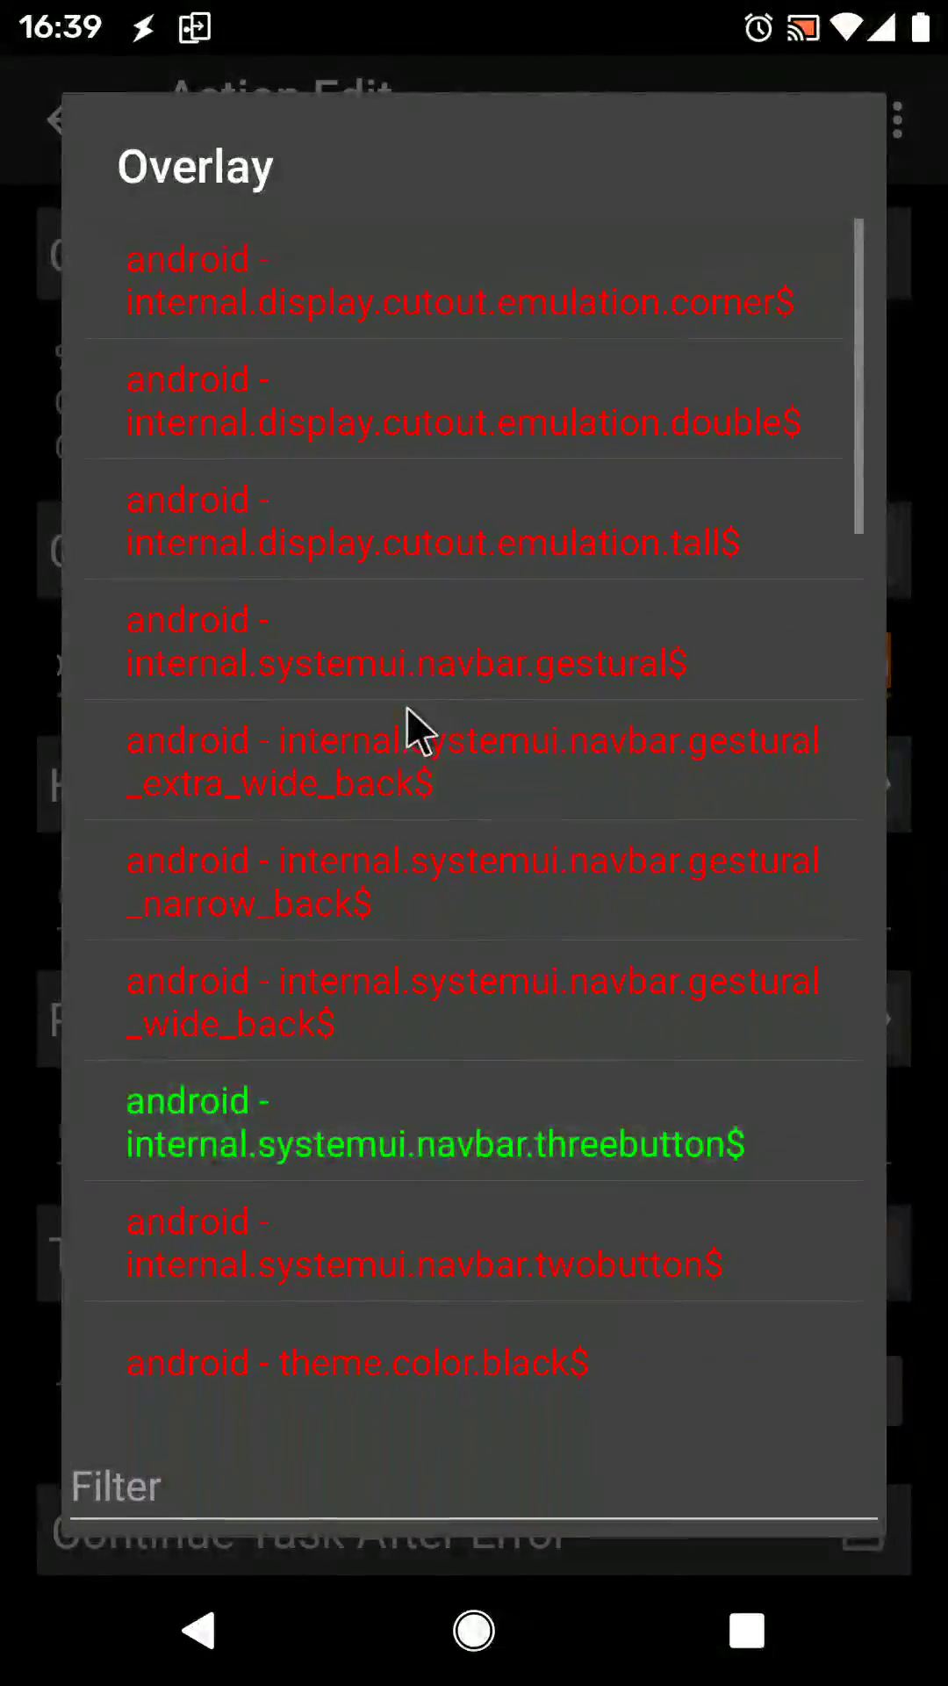